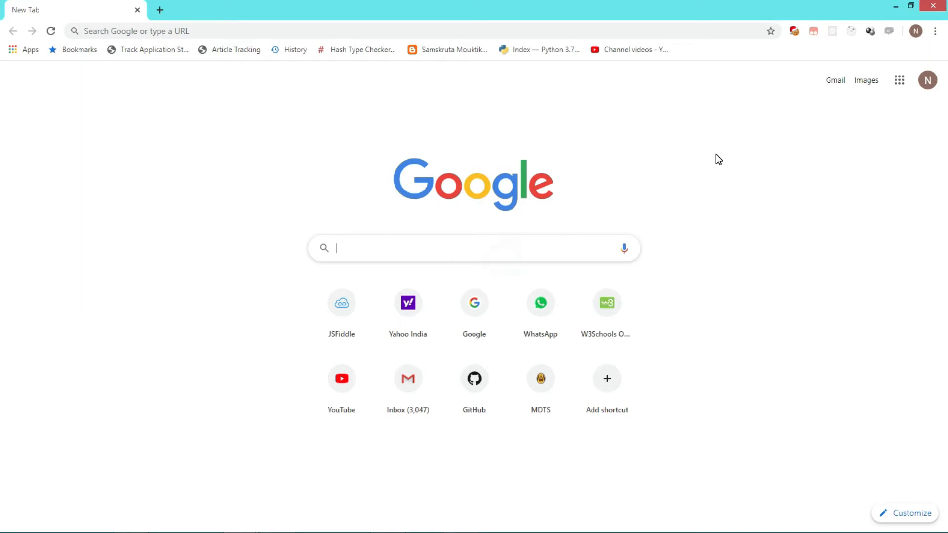
- Enter 'ama' in the new tab's address bar to load amazon.com
type("amazon.com/#nav-top")
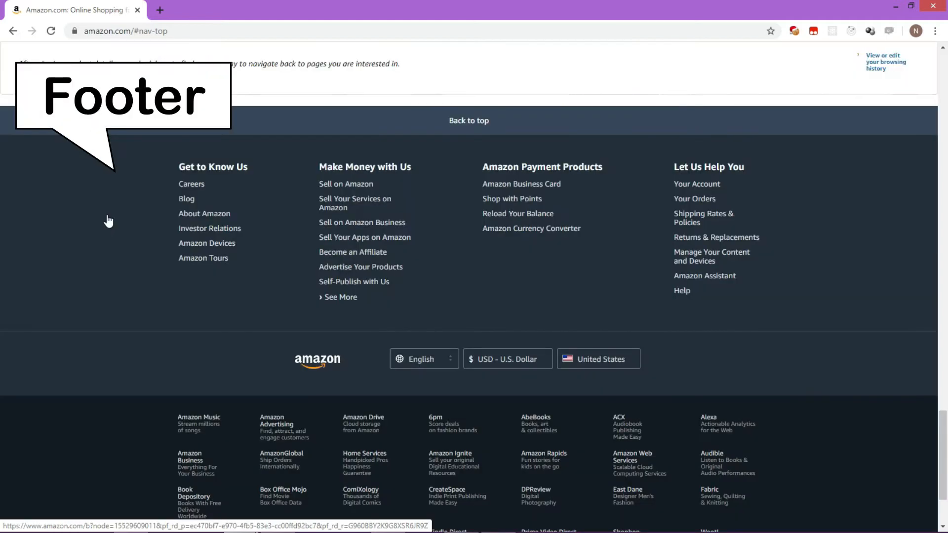
scroll("up", 3)
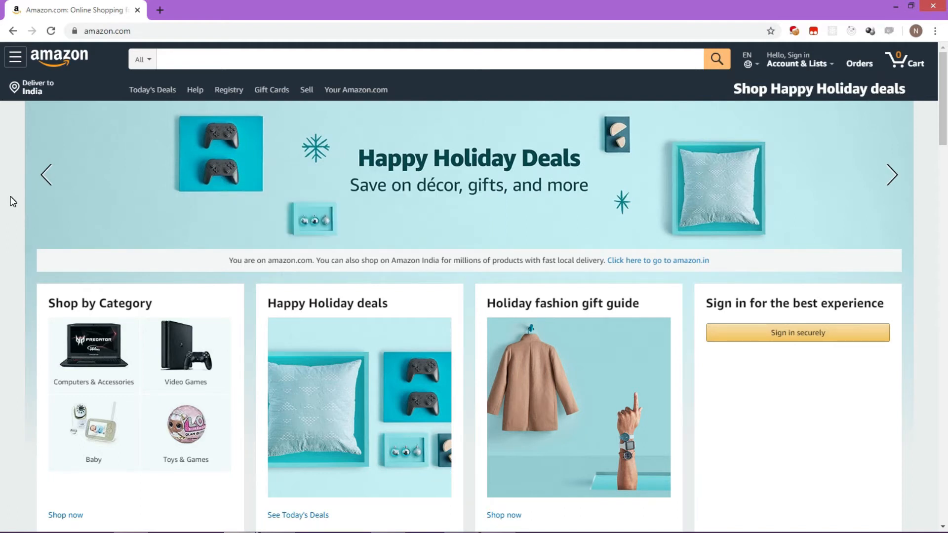
type("HTML is used to cre")
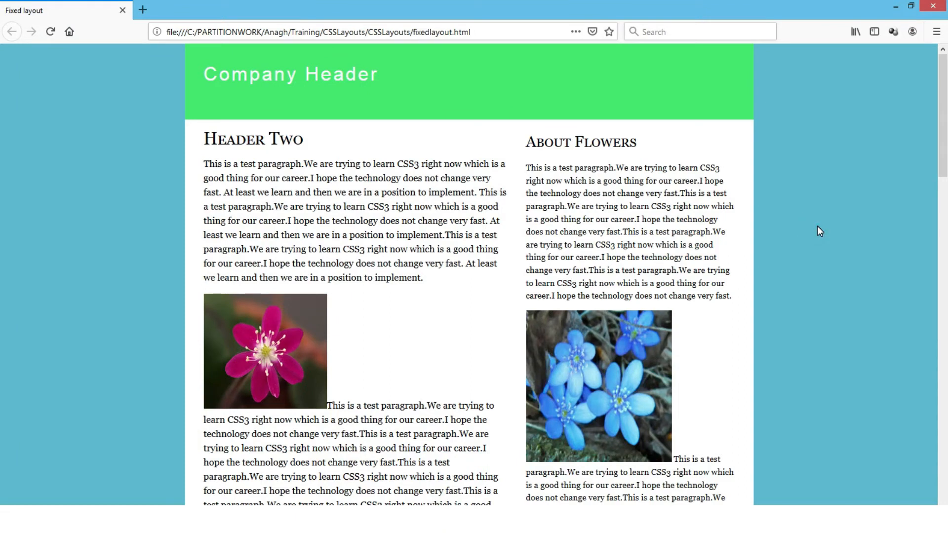
mouse_move(483, 310)
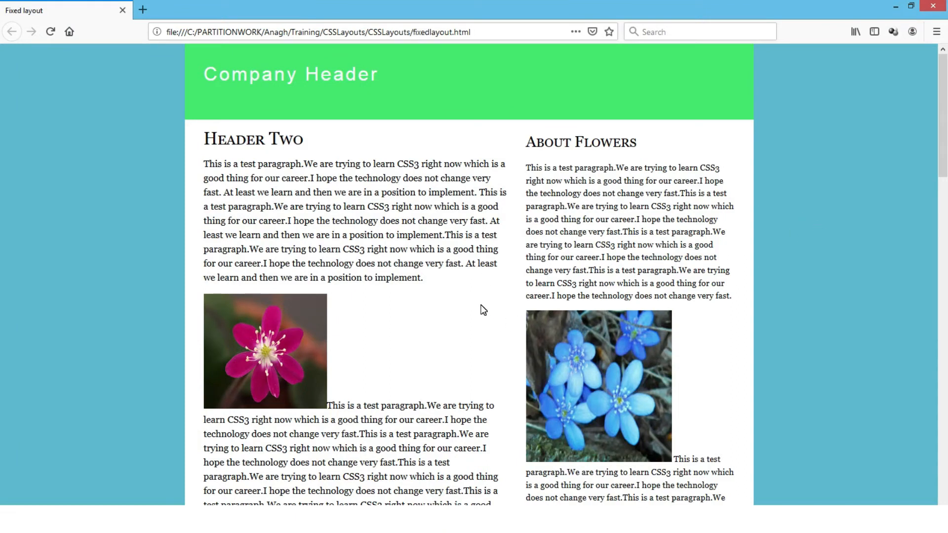
- Scroll through the styled fixed-layout page, then select the stylesheet link line in the VS Code source
scroll("down", 3)
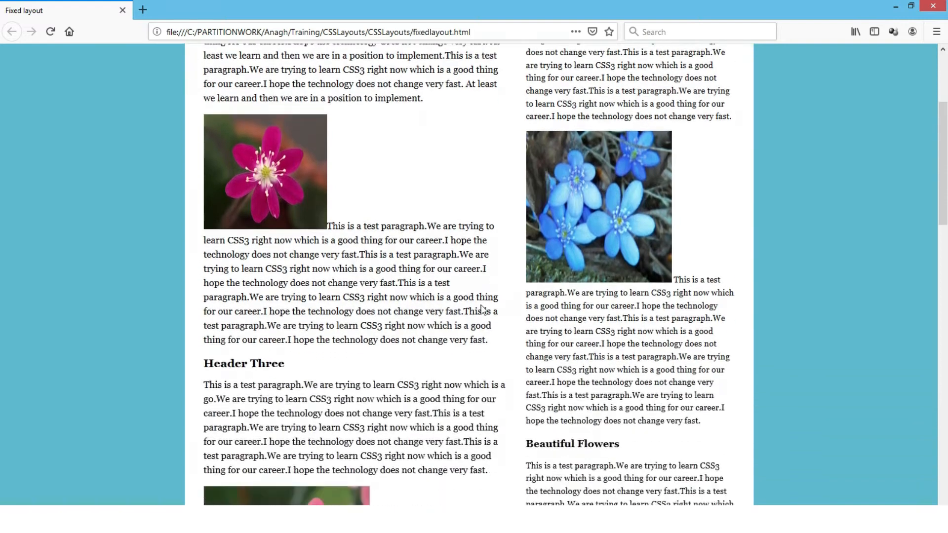
scroll("down", 3)
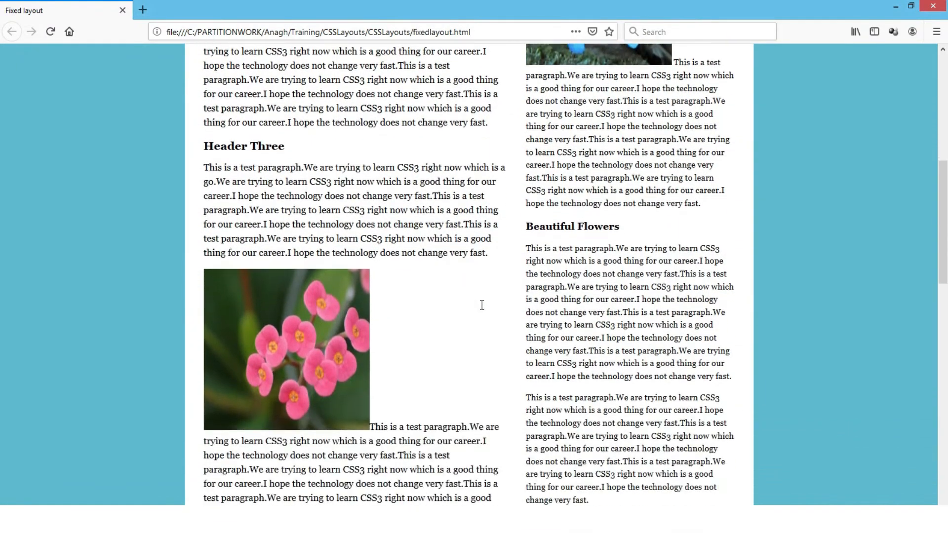
scroll("down", 3)
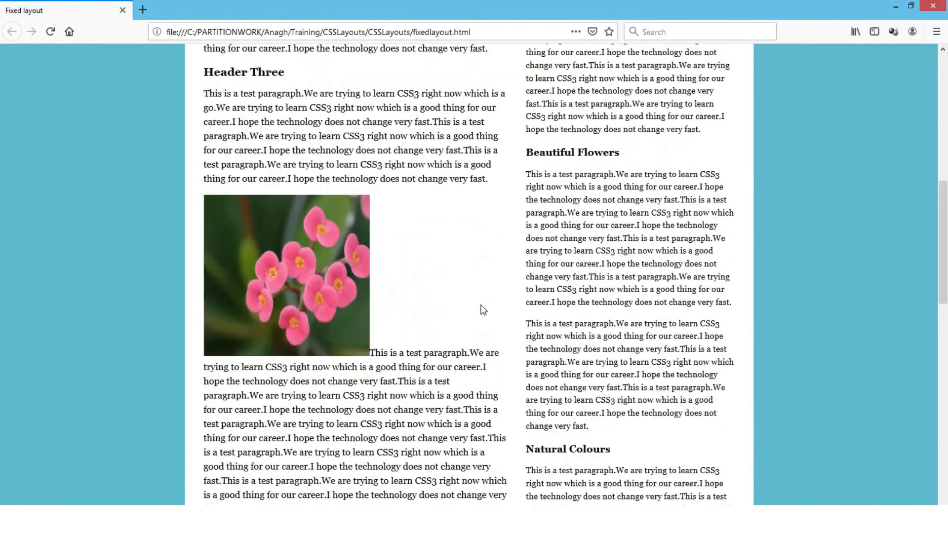
scroll("up", 3)
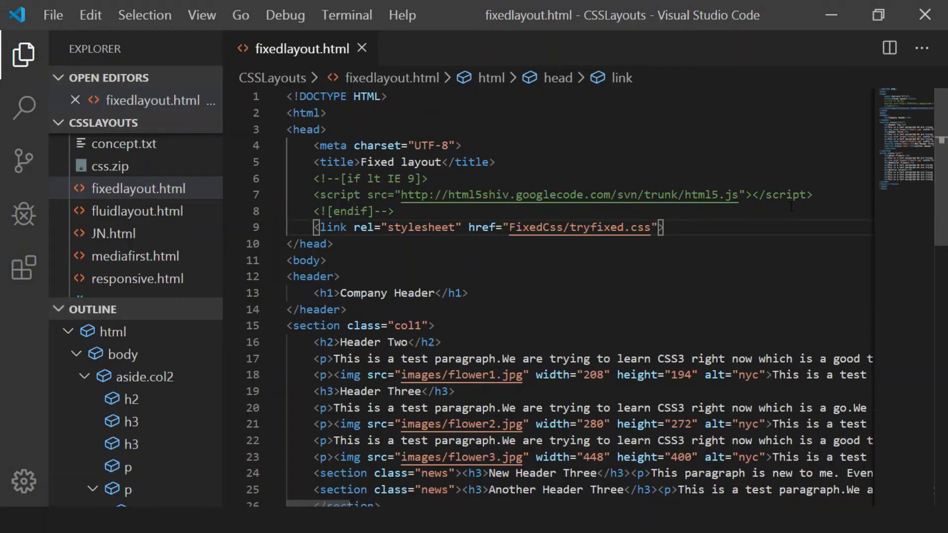
triple_click(483, 227)
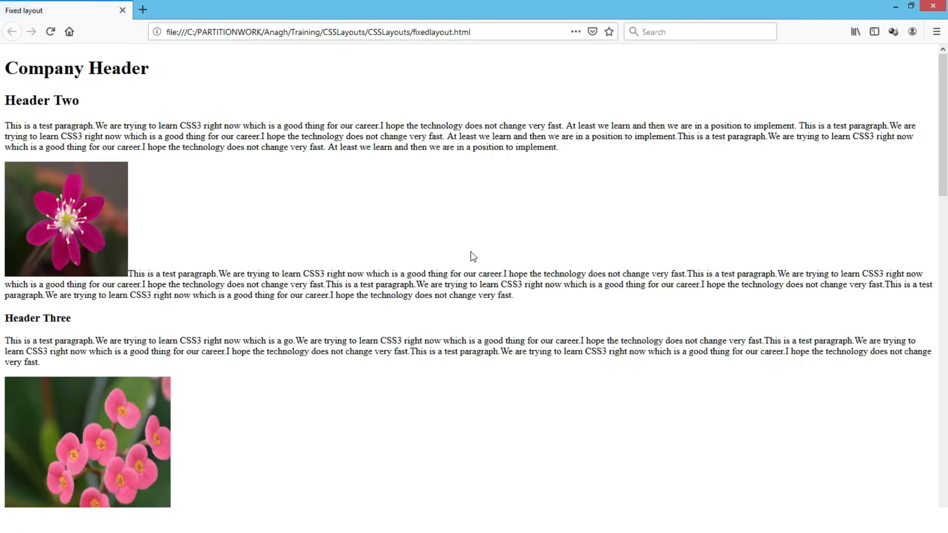
mouse_move(317, 214)
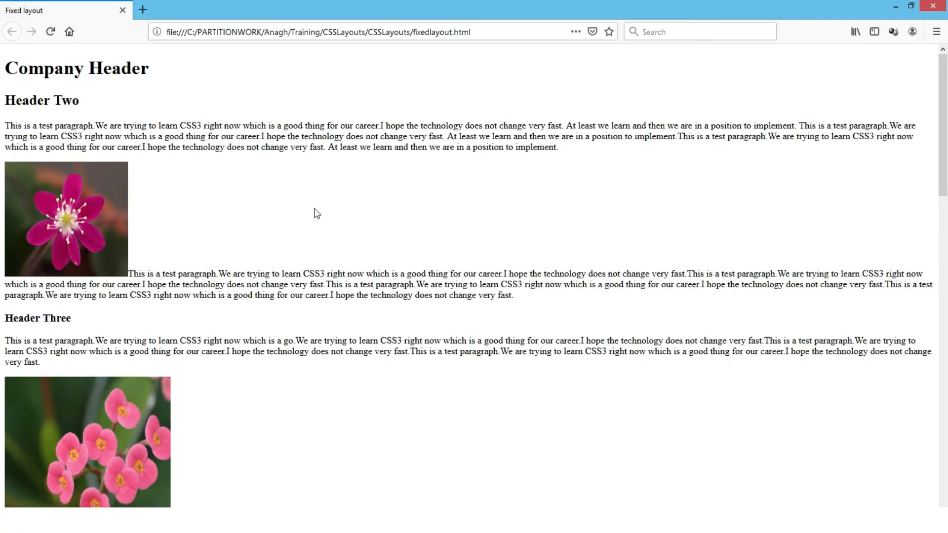
mouse_move(236, 216)
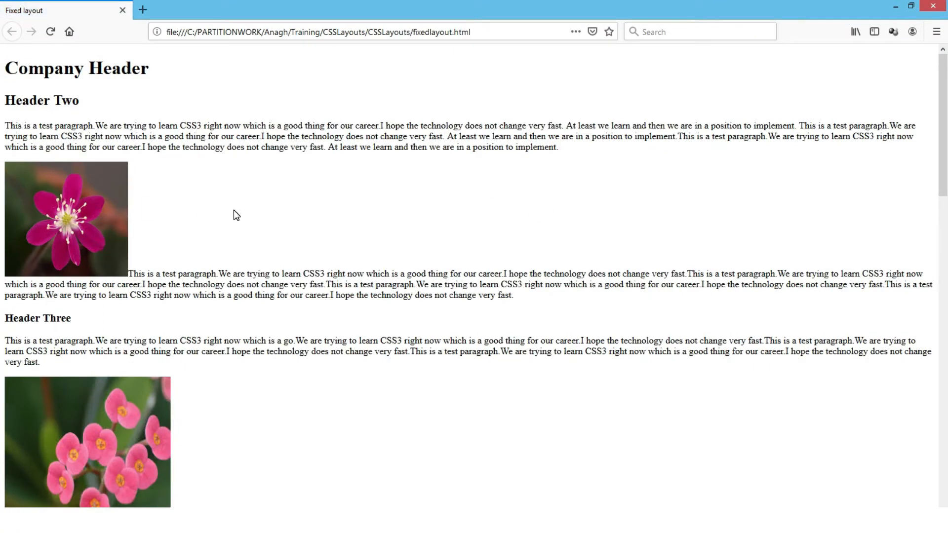
- Scroll through the unstyled page, then click in the VS Code source to restore the stylesheet link
scroll("down", 3)
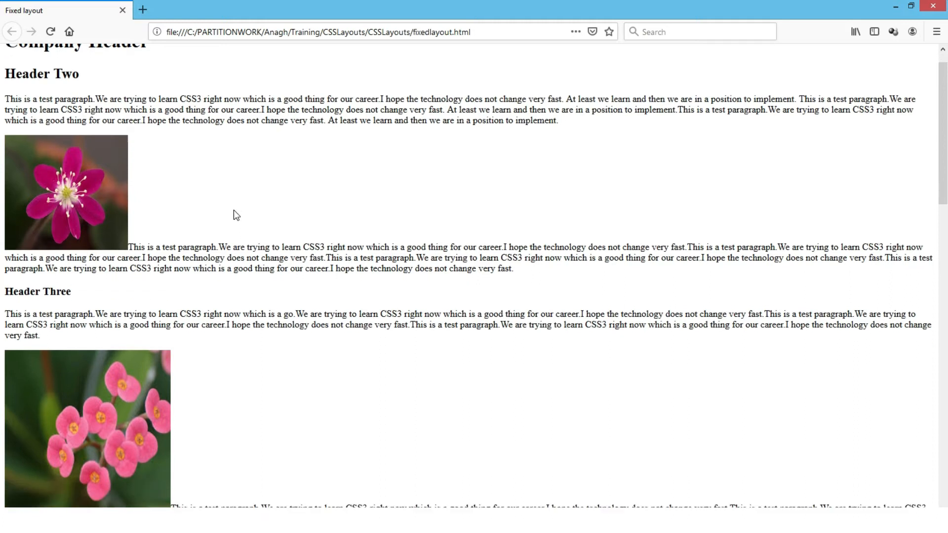
scroll("down", 3)
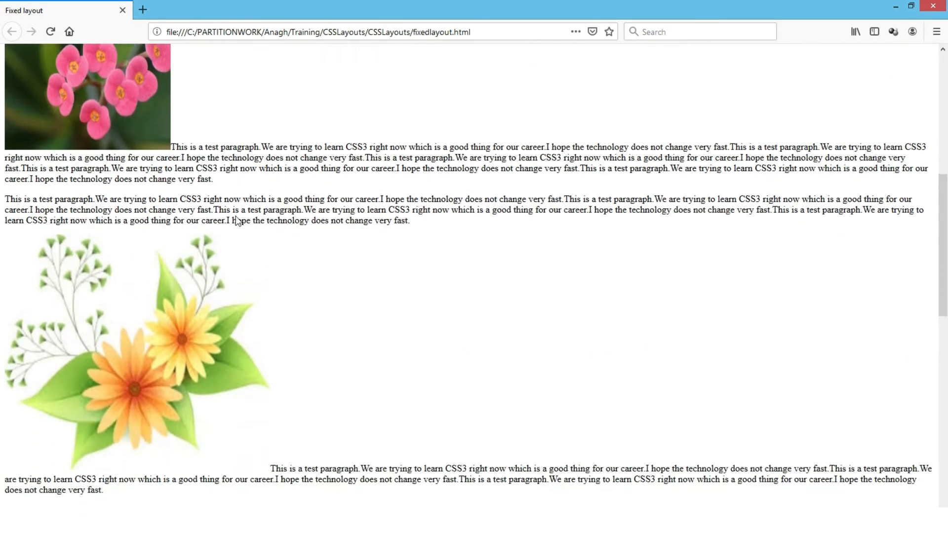
scroll("down", 3)
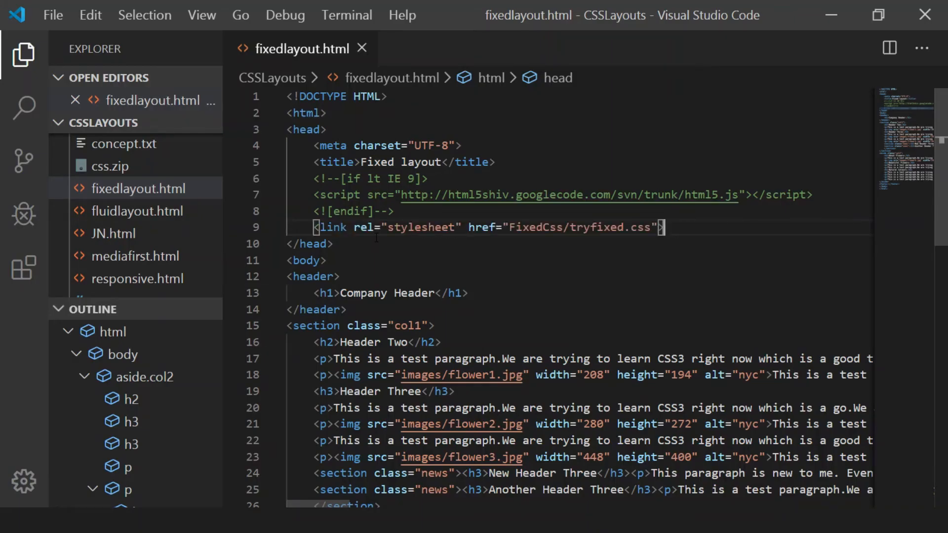
left_click(581, 227)
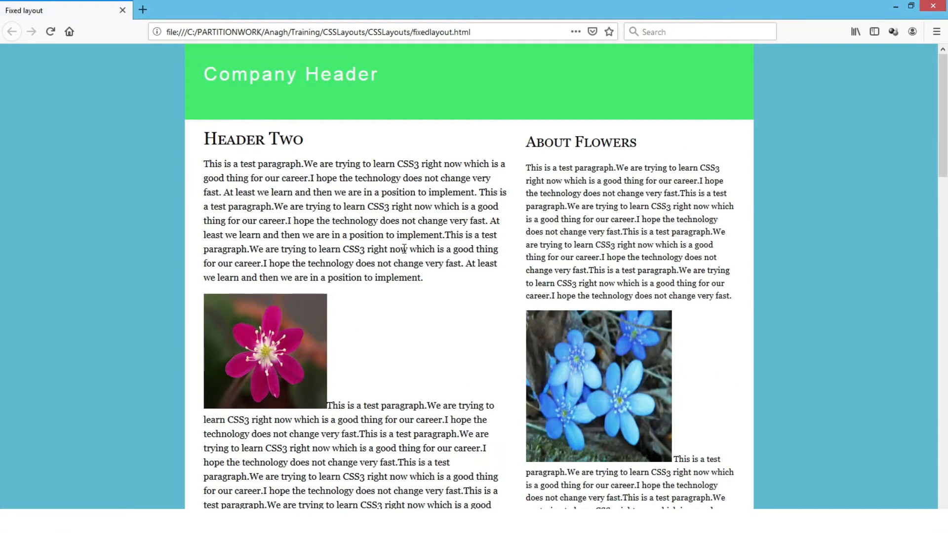
mouse_move(439, 319)
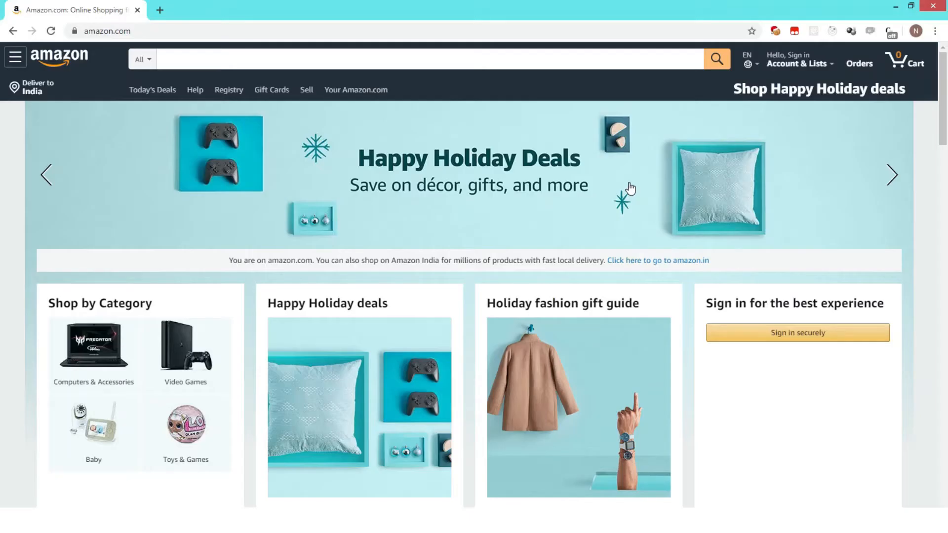
mouse_move(772, 404)
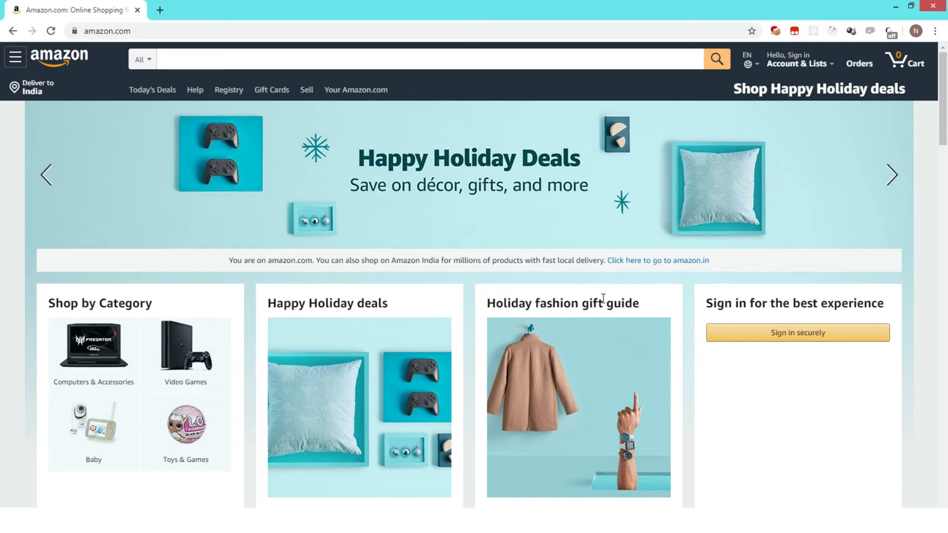
mouse_move(683, 350)
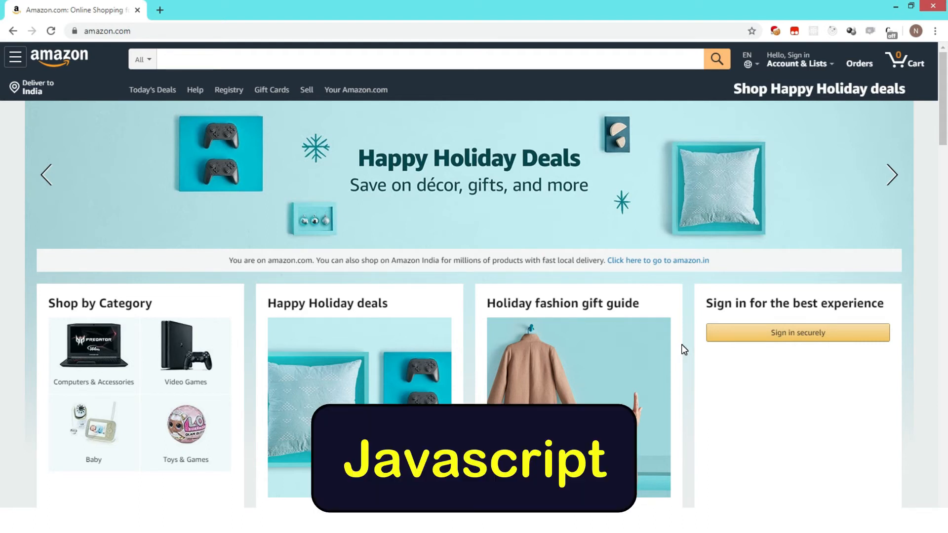
- Search Amazon for 'shirt' and choose the 'shirts for men' suggestion
type("shirt")
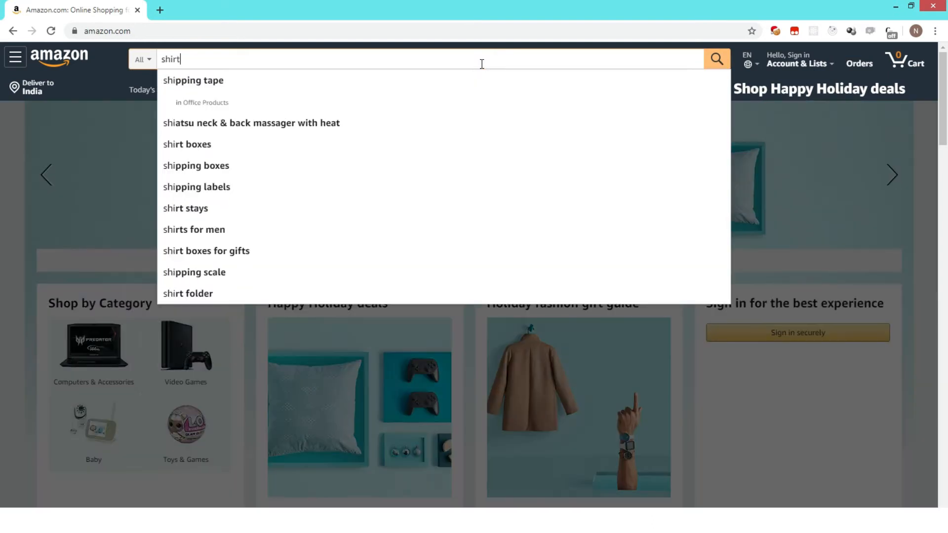
left_click(194, 229)
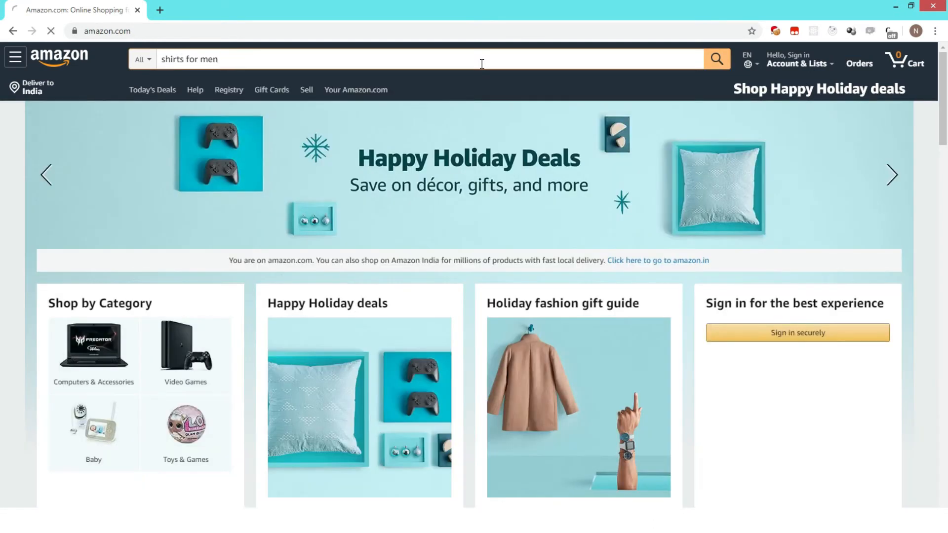
left_click(716, 59)
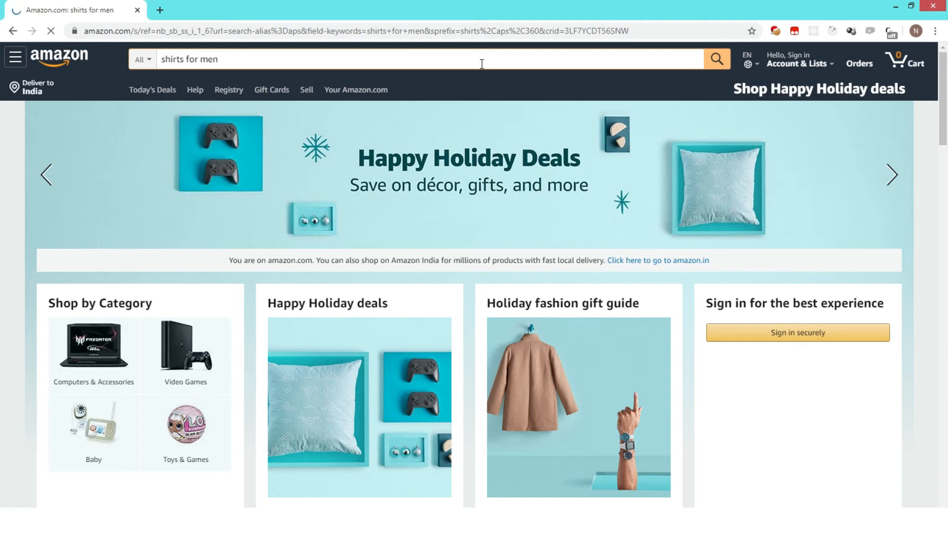
left_click(717, 59)
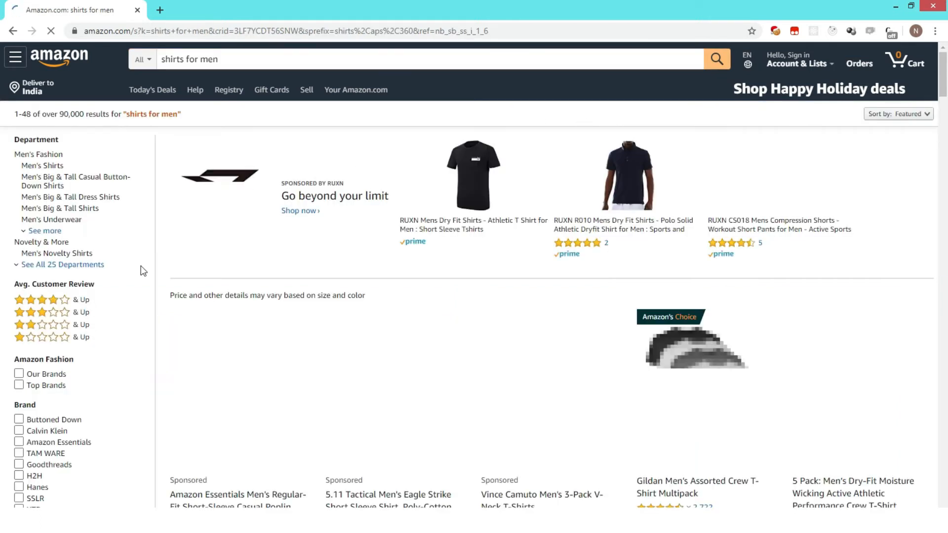